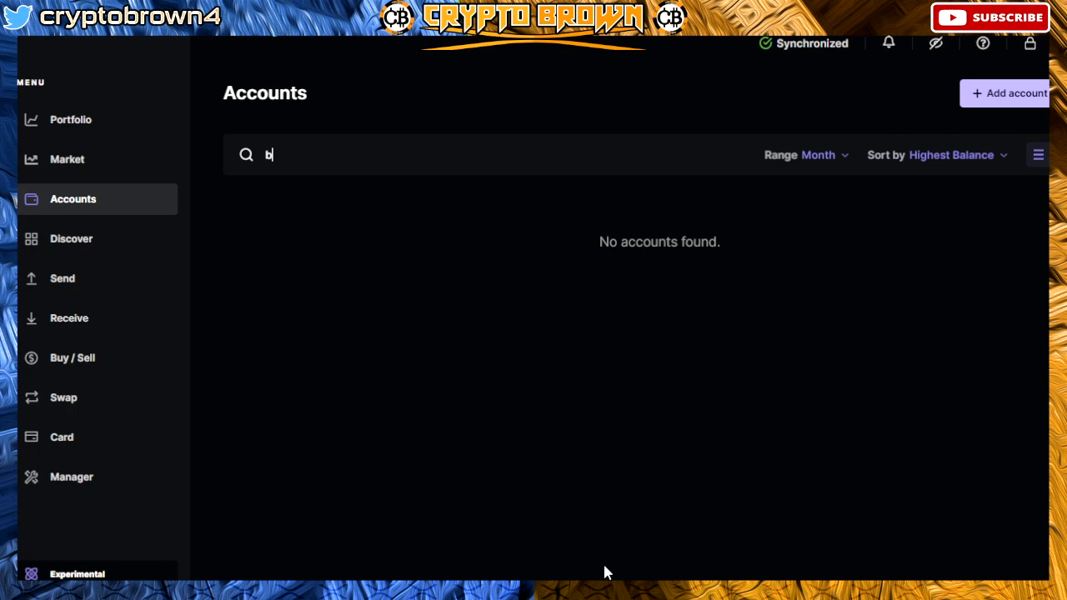
Step: Empty the account search box so XRP, Stellar and both Ethereum accounts reappear
{"action": "key", "text": "Backspace"}
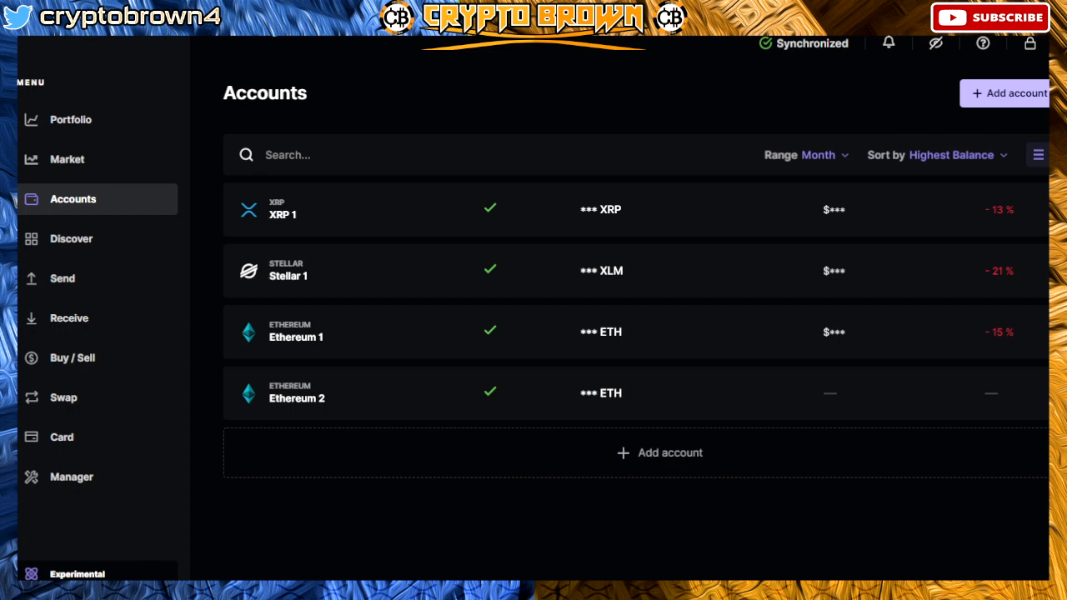
{"action": "left_click", "coordinate": [288, 155]}
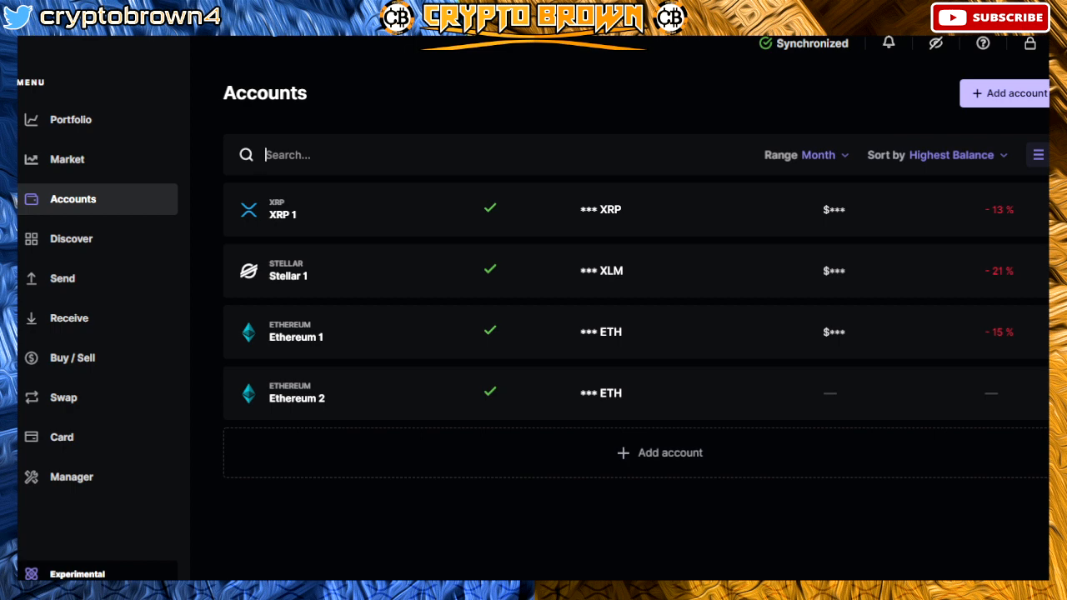
{"action": "mouse_move", "coordinate": [491, 380]}
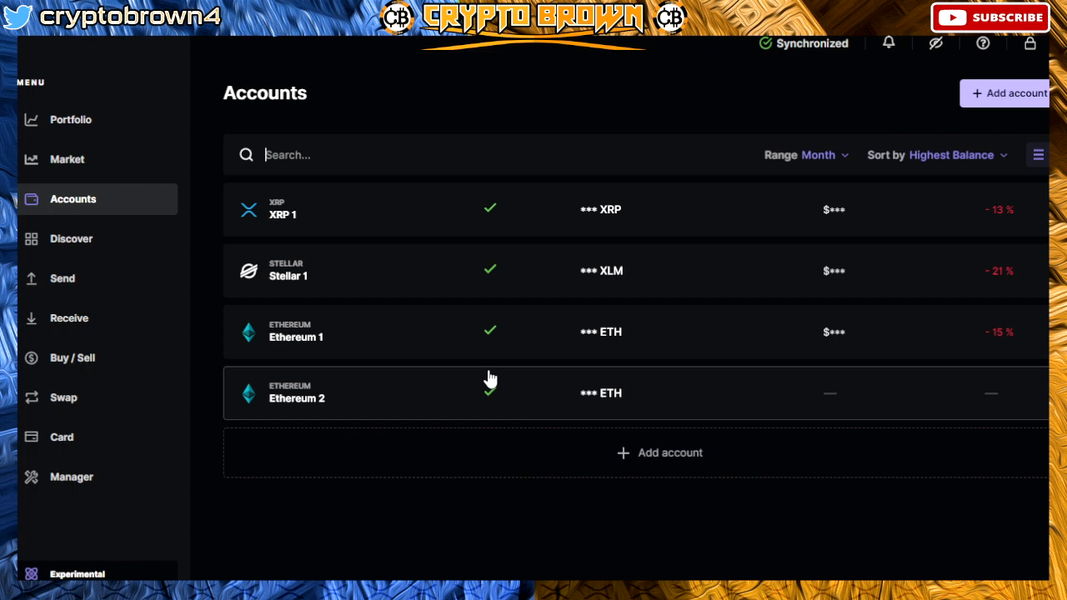
{"action": "mouse_move", "coordinate": [79, 129]}
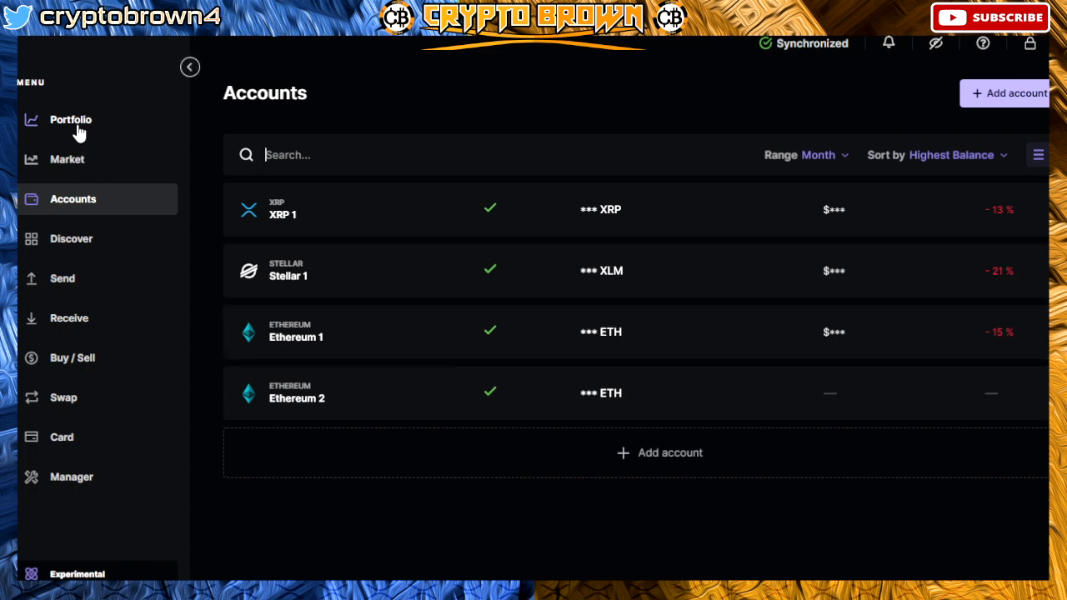
{"action": "left_click", "coordinate": [70, 119]}
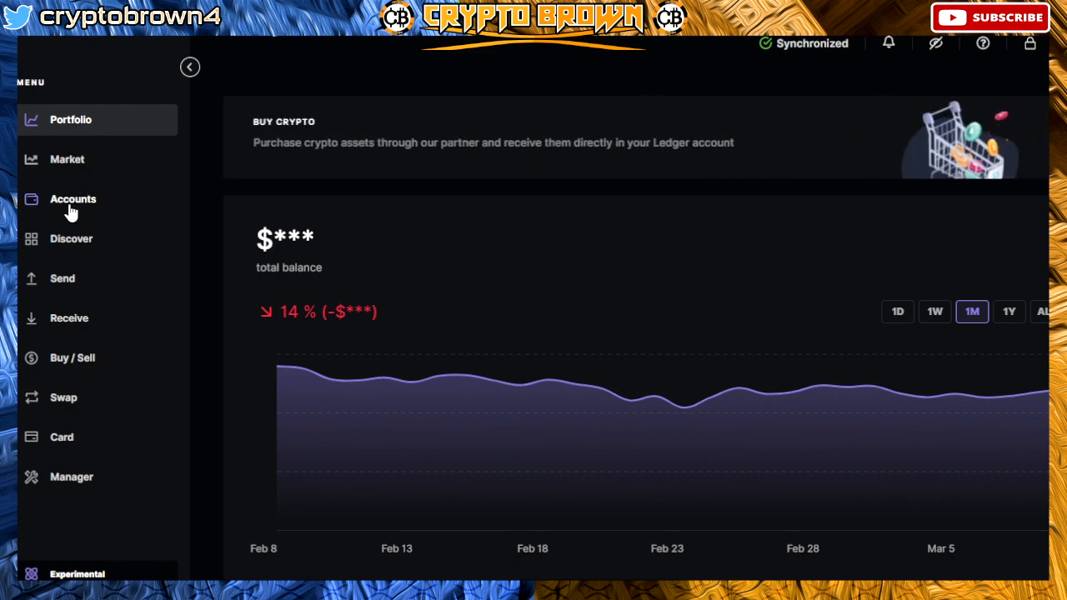
{"action": "left_click", "coordinate": [73, 198]}
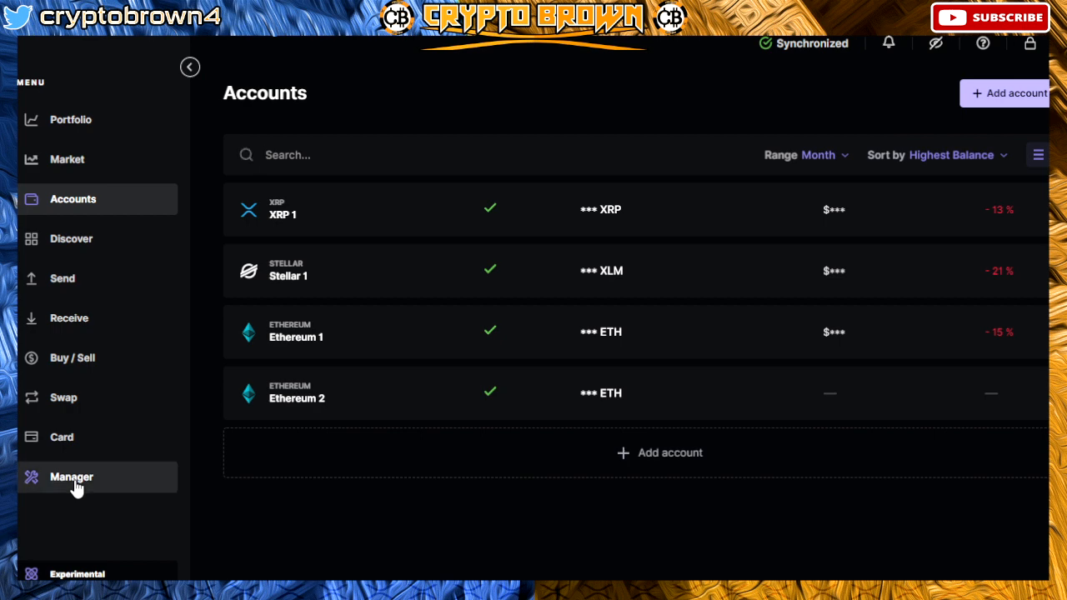
Step: Open Manager and let the Ledger Nano X connect and load its app catalog
{"action": "left_click", "coordinate": [70, 477]}
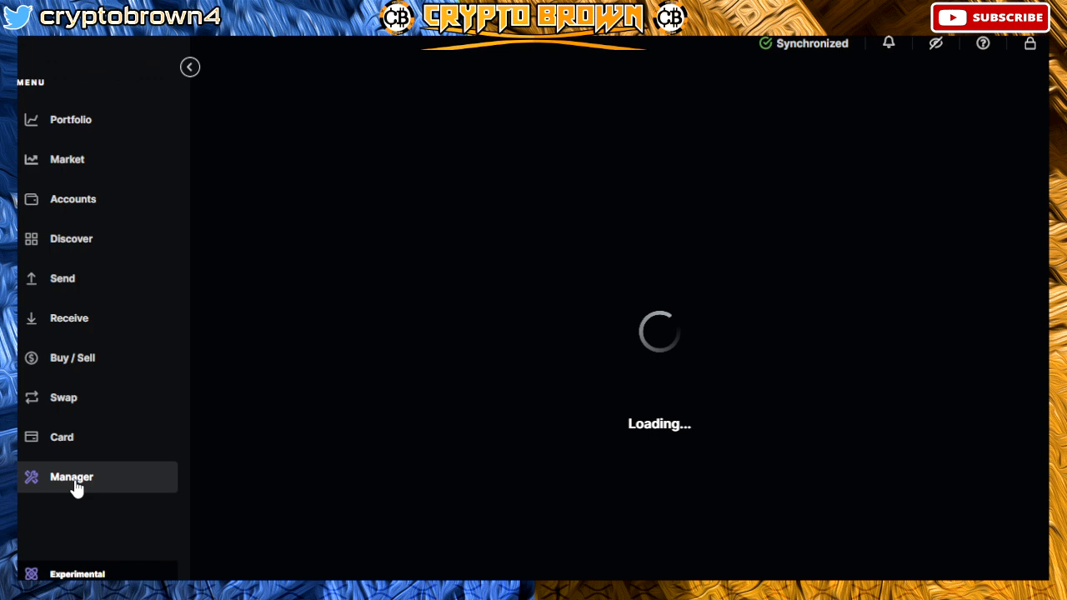
{"action": "left_click", "coordinate": [71, 477]}
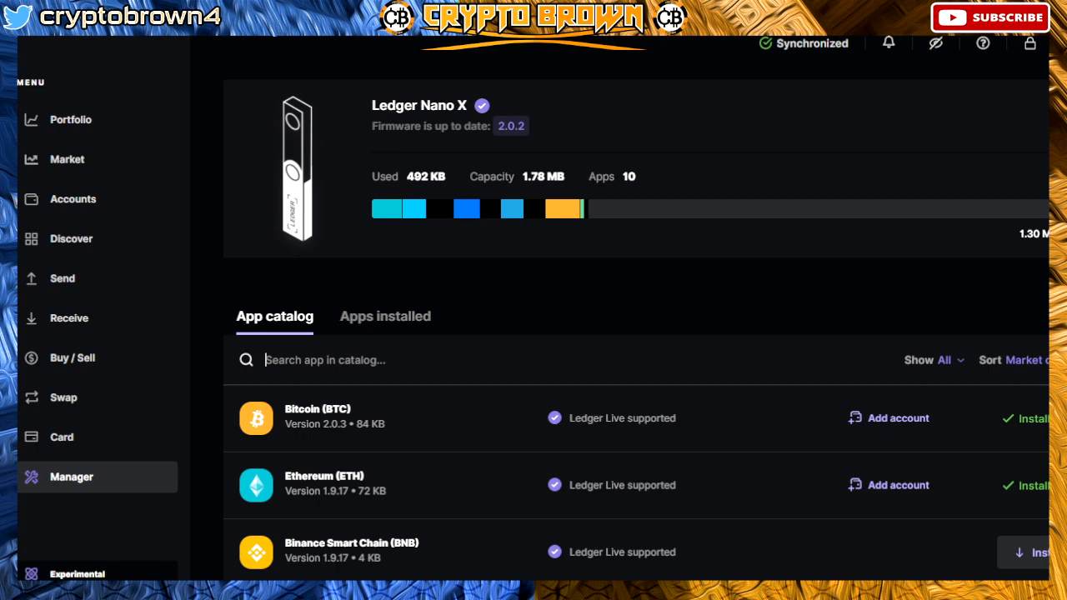
Step: Scroll the app catalog and install Cardano ADA (ADA) on the Nano X
{"action": "scroll", "scroll_direction": "down", "scroll_amount": 3}
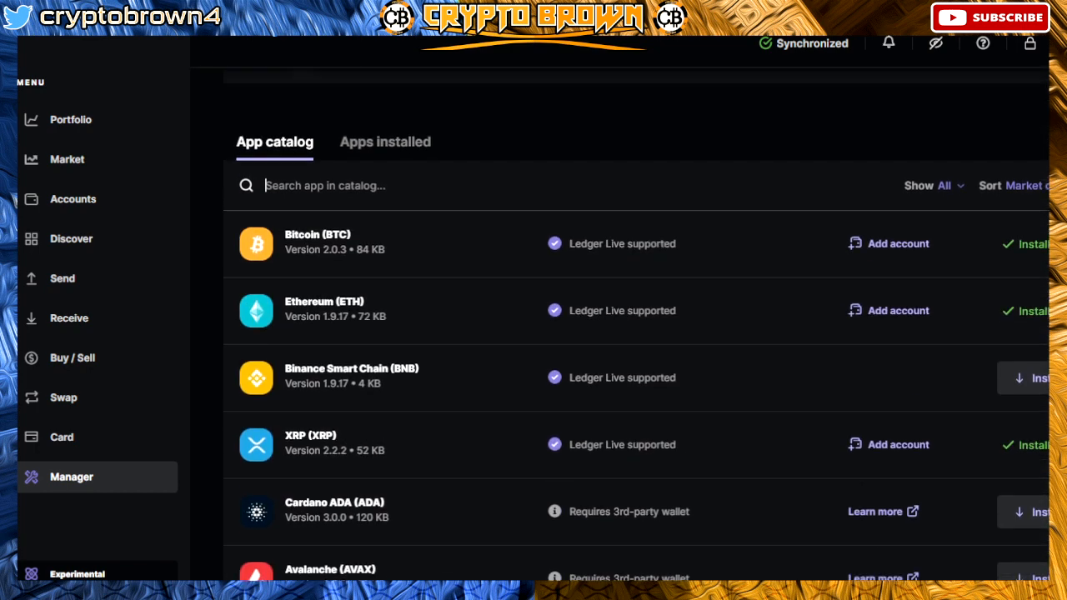
{"action": "mouse_move", "coordinate": [813, 386]}
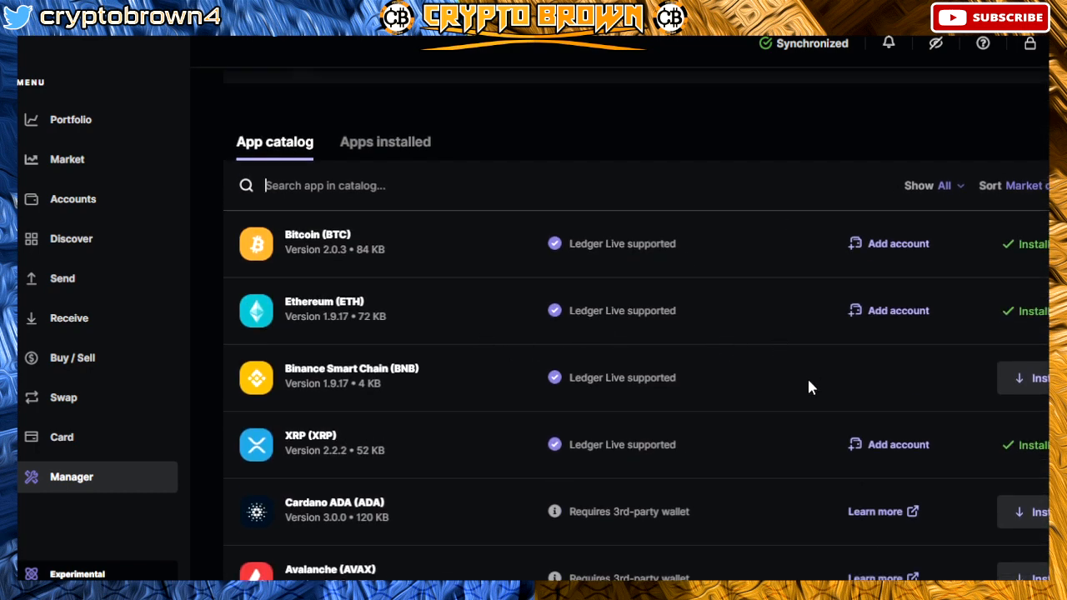
{"action": "mouse_move", "coordinate": [988, 379]}
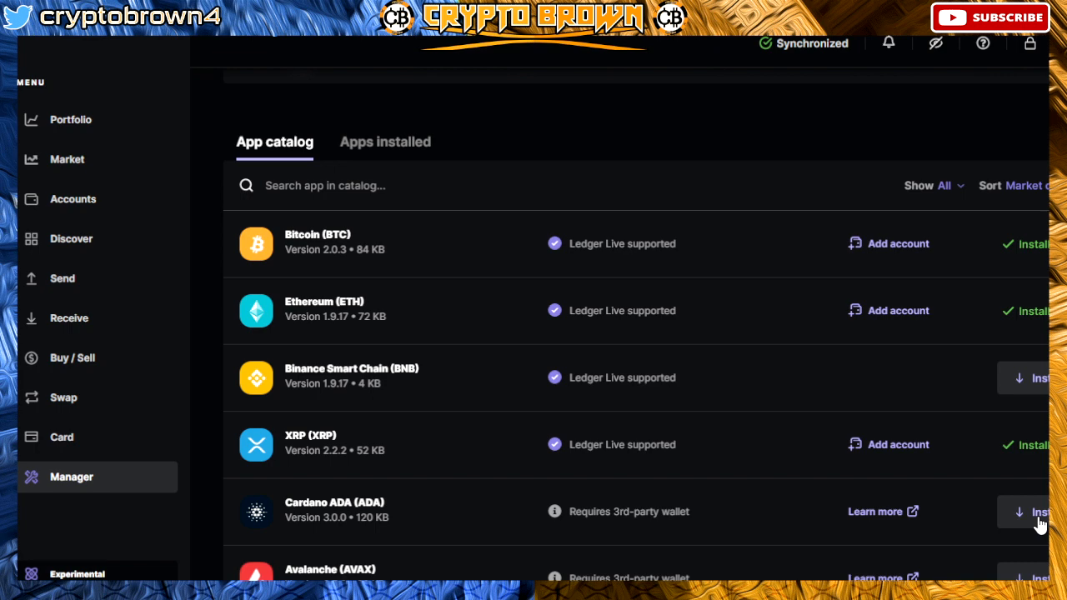
{"action": "left_click", "coordinate": [1038, 511]}
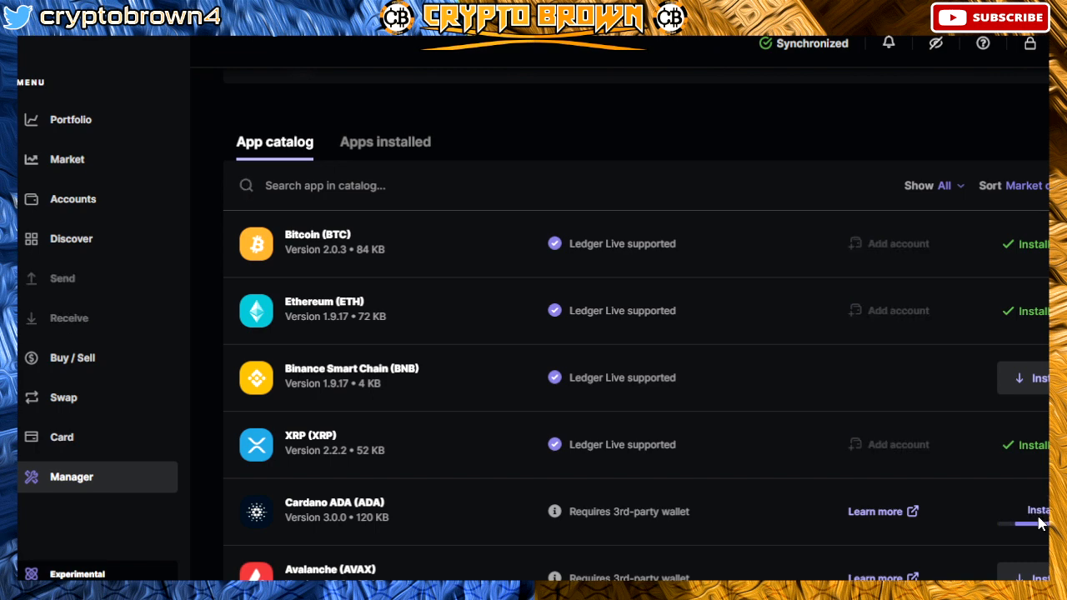
{"action": "mouse_move", "coordinate": [1017, 549]}
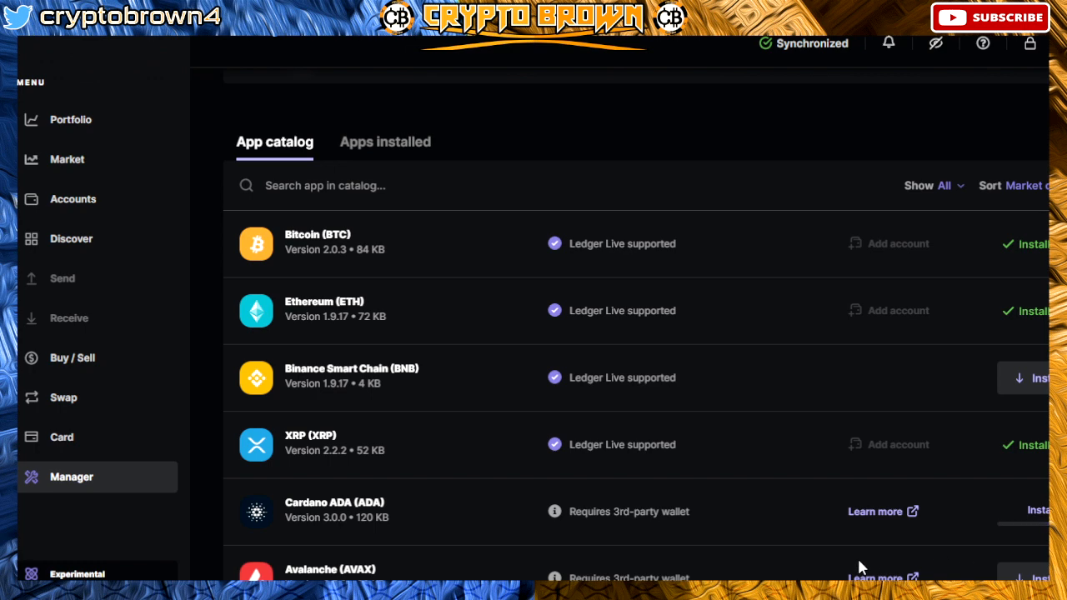
{"action": "mouse_move", "coordinate": [950, 531]}
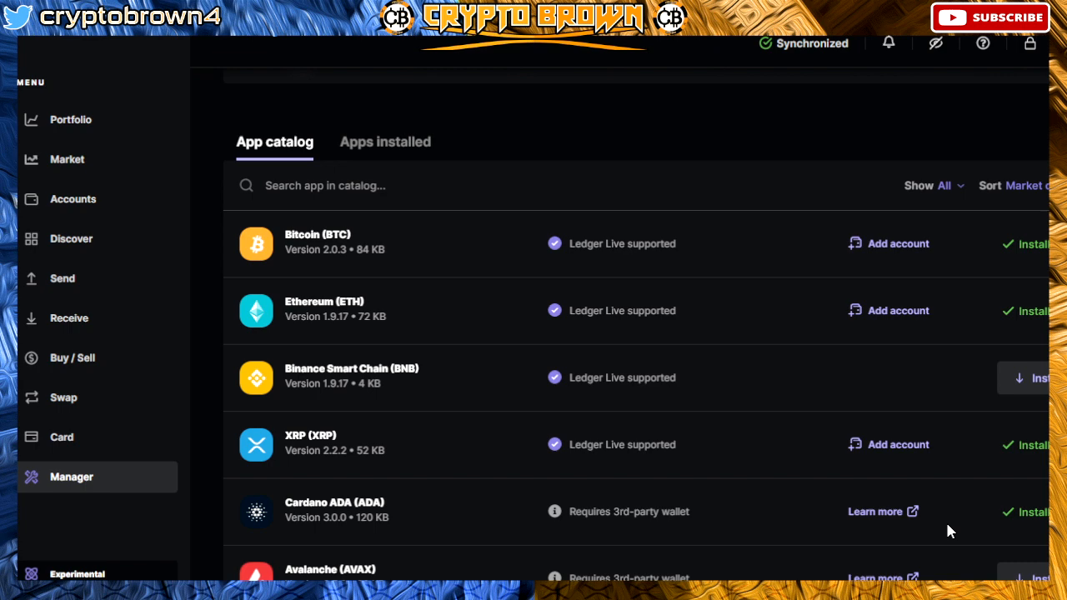
{"action": "mouse_move", "coordinate": [434, 310]}
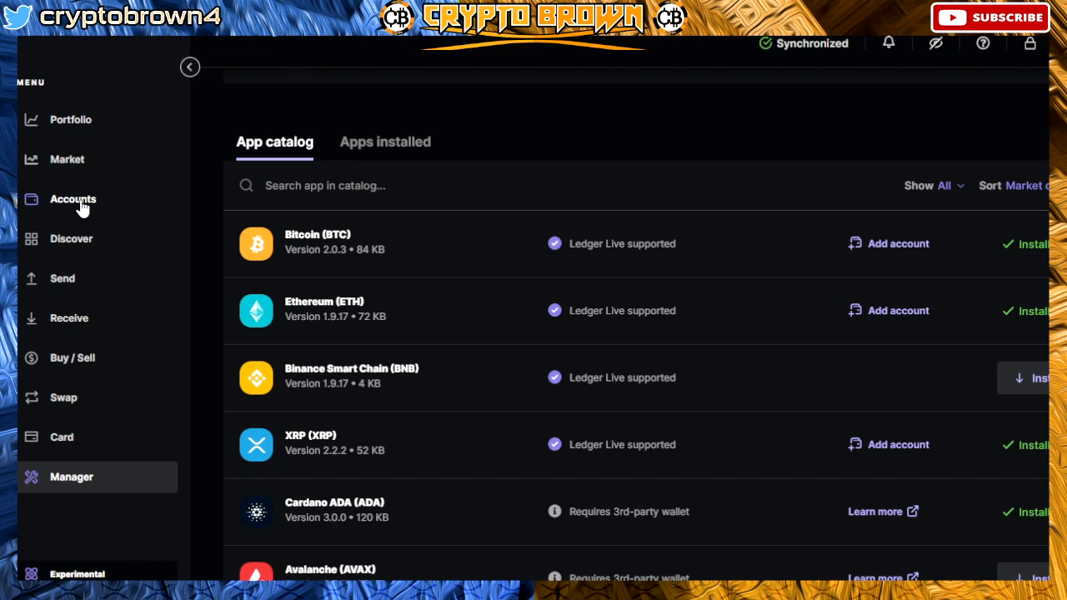
Step: Open the Ethereum 1 account from Accounts and scroll to its Tokens section
{"action": "left_click", "coordinate": [73, 198]}
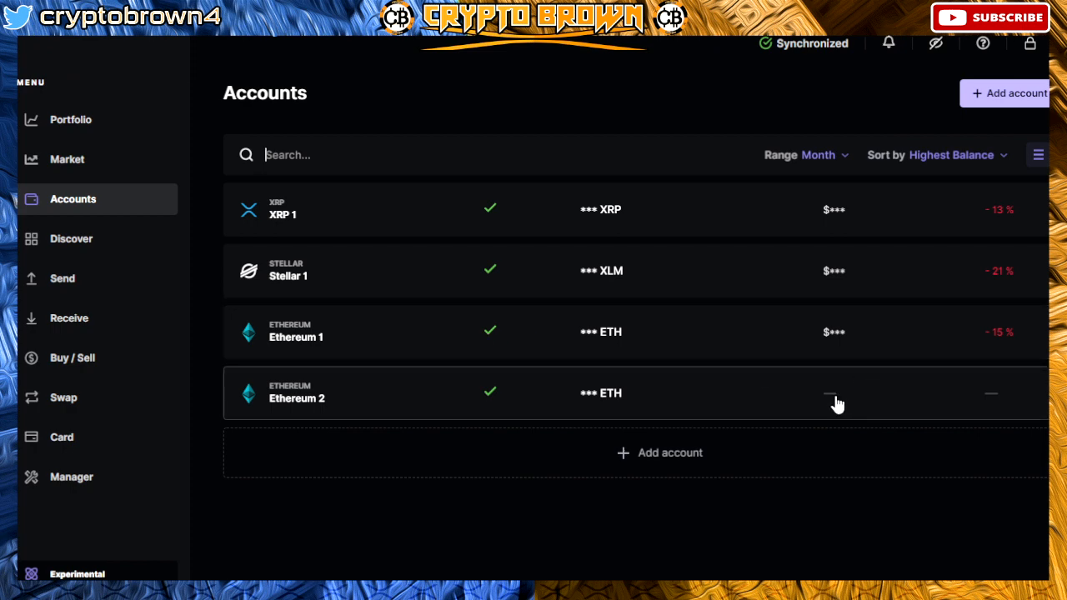
{"action": "mouse_move", "coordinate": [447, 340]}
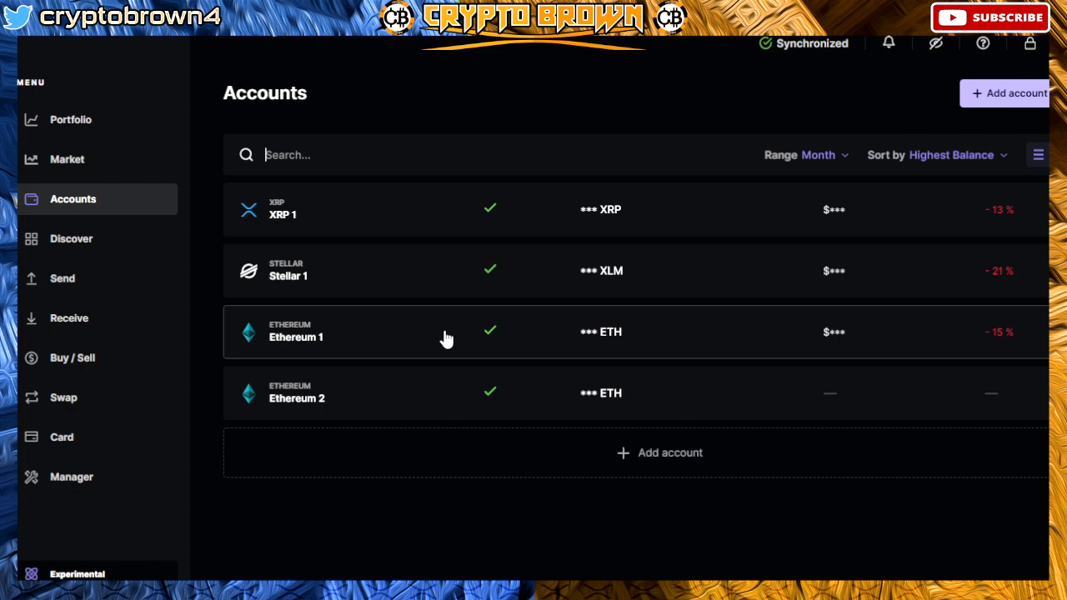
{"action": "left_click", "coordinate": [296, 332]}
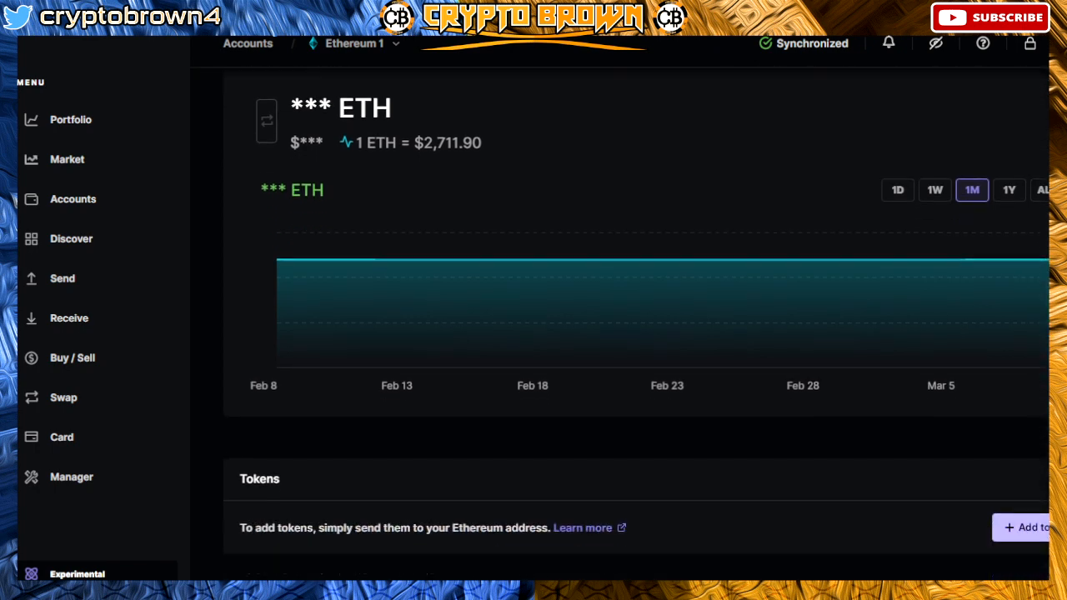
{"action": "scroll", "scroll_direction": "down", "scroll_amount": 3}
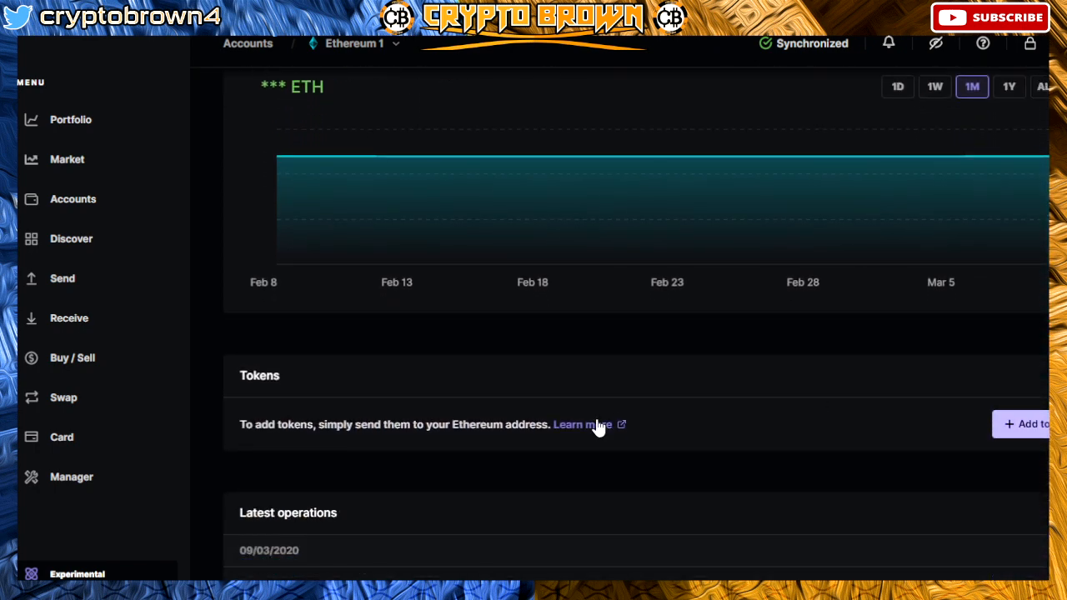
{"action": "mouse_move", "coordinate": [385, 439]}
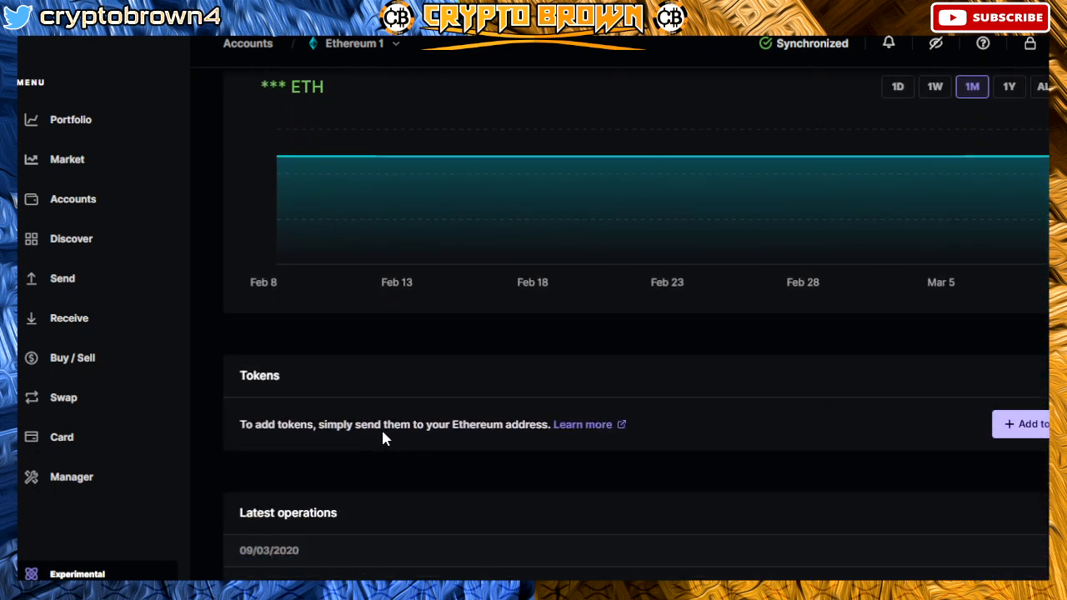
{"action": "mouse_move", "coordinate": [508, 442]}
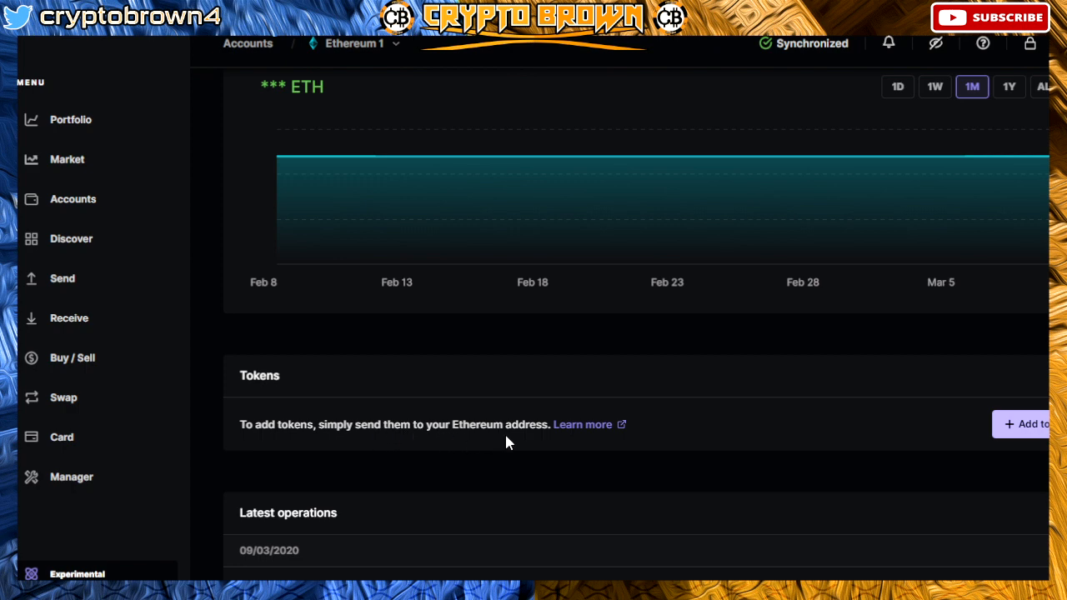
{"action": "mouse_move", "coordinate": [1034, 424]}
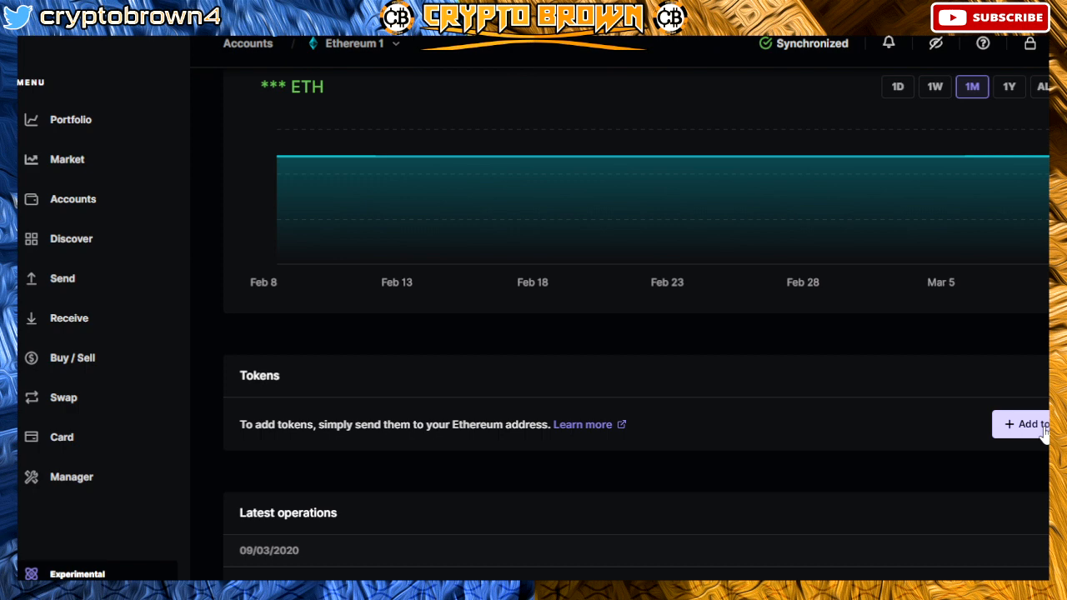
Step: Start adding a token to Ethereum 1 and browse the token list
{"action": "left_click", "coordinate": [68, 317]}
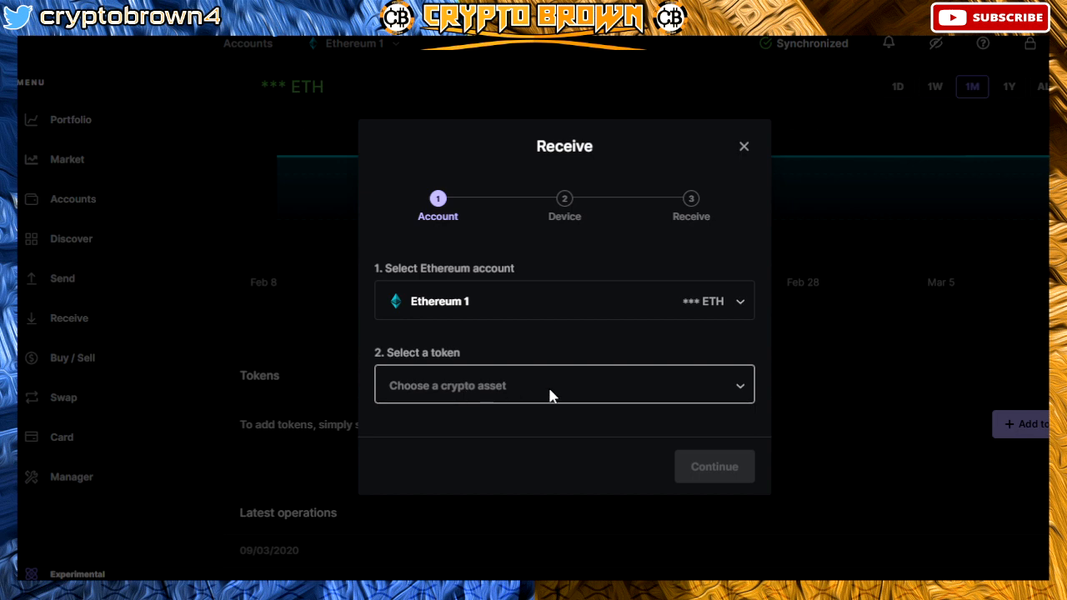
{"action": "left_click", "coordinate": [565, 385]}
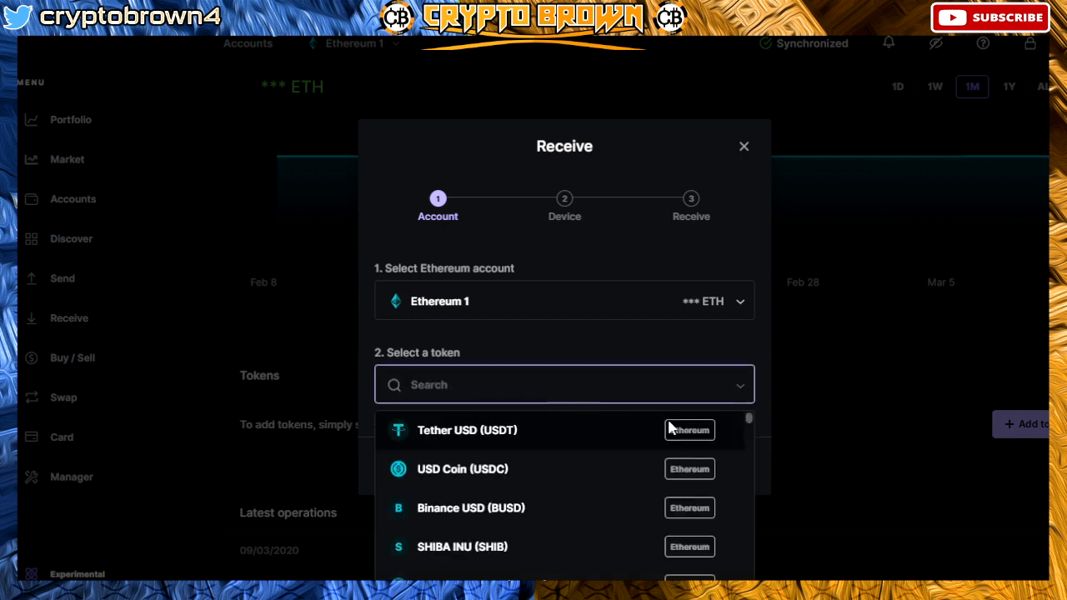
{"action": "scroll", "scroll_direction": "down", "scroll_amount": 3}
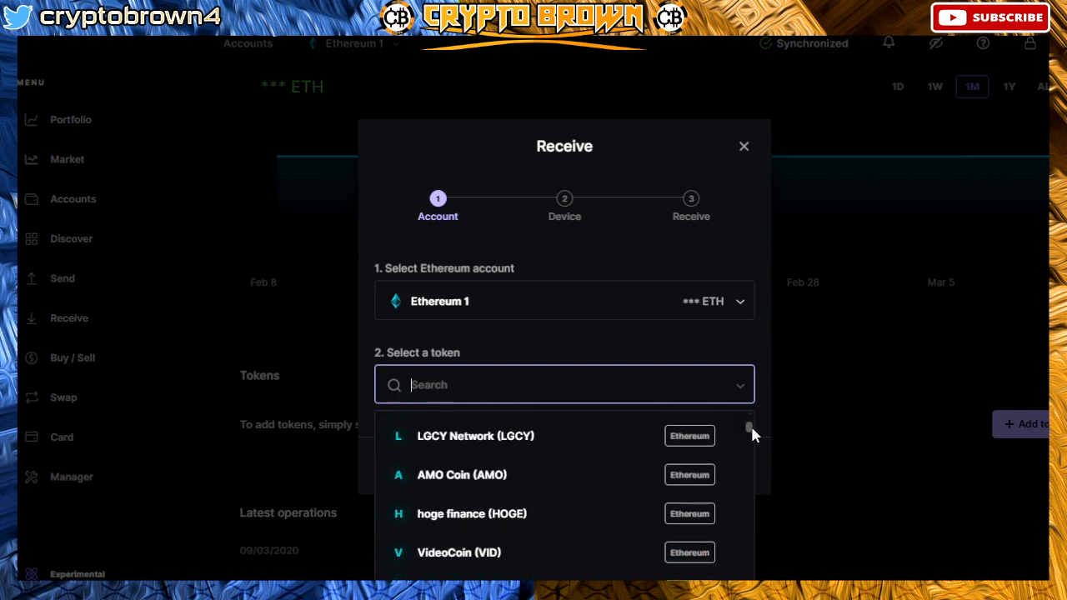
{"action": "scroll", "scroll_direction": "down", "scroll_amount": 3}
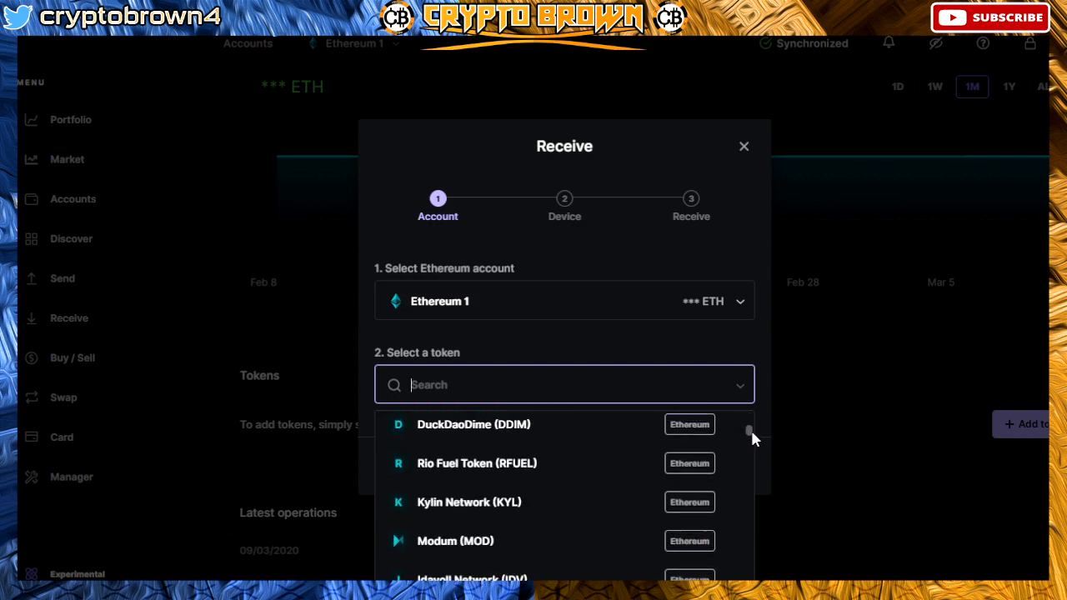
{"action": "scroll", "scroll_direction": "down", "scroll_amount": 3}
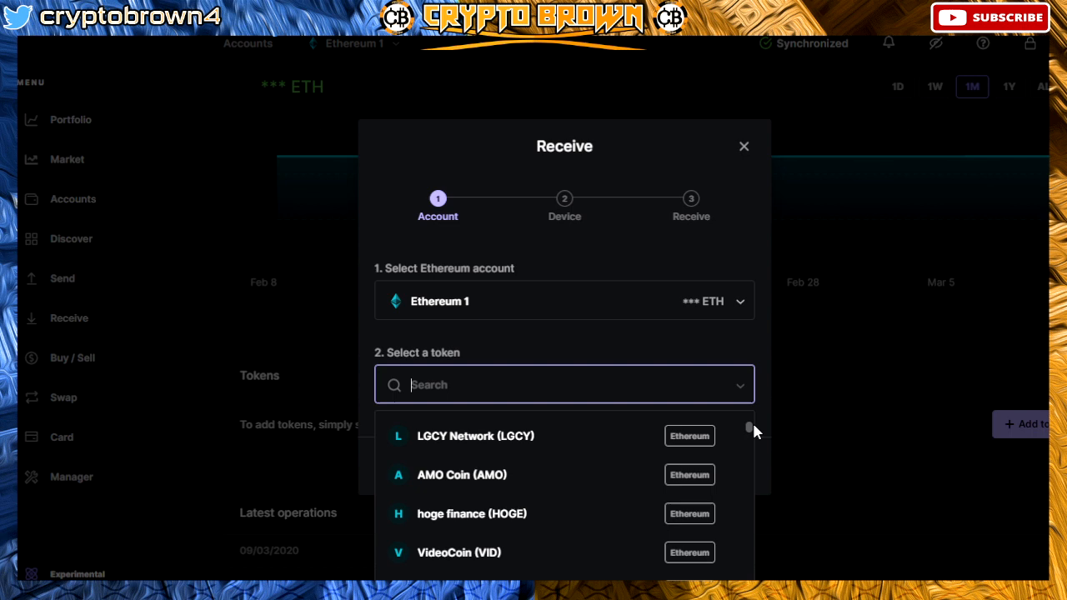
{"action": "mouse_move", "coordinate": [531, 392]}
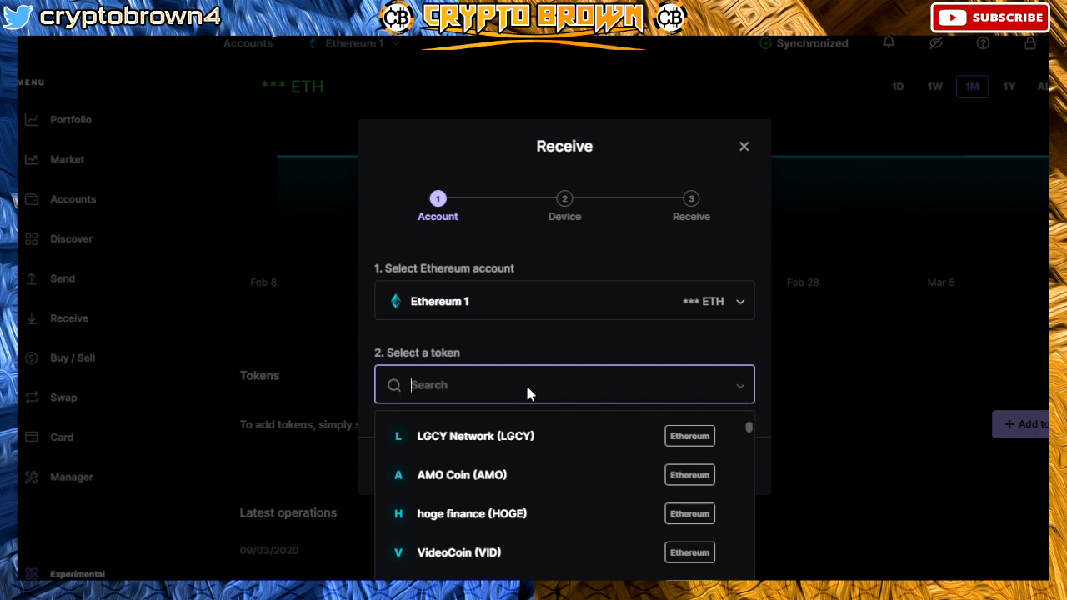
Step: Search 'el', select Dogelon (ELON) and continue to device verification
{"action": "type", "text": "e"}
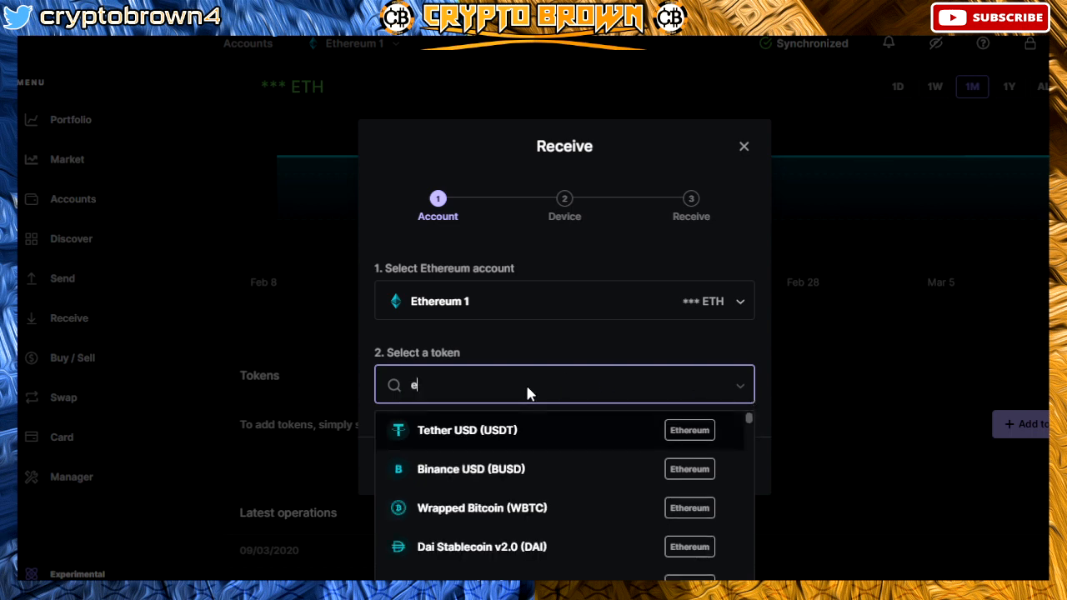
{"action": "type", "text": "l"}
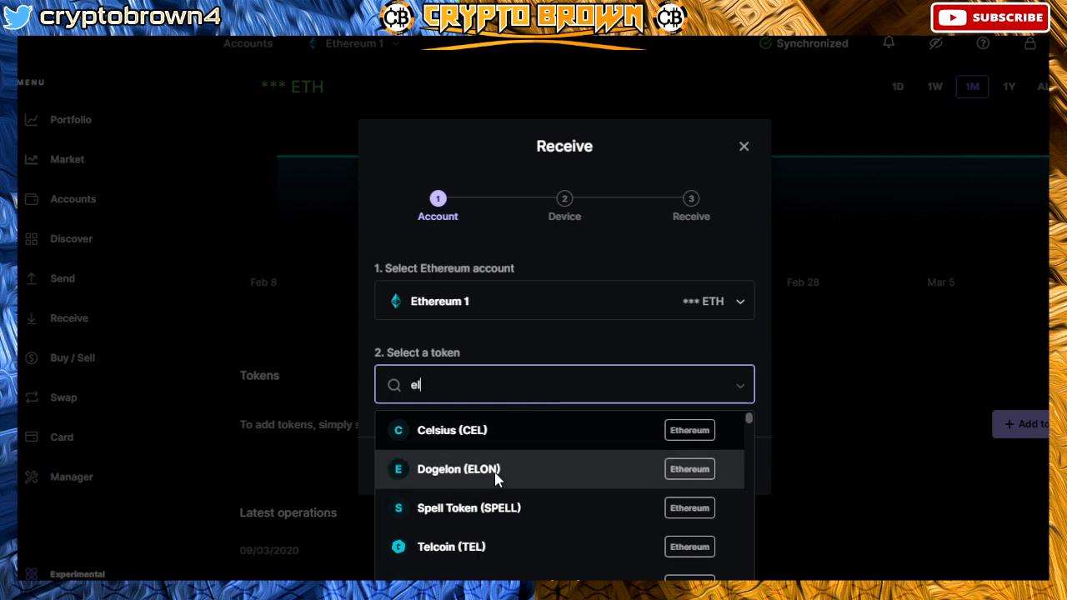
{"action": "left_click", "coordinate": [457, 469]}
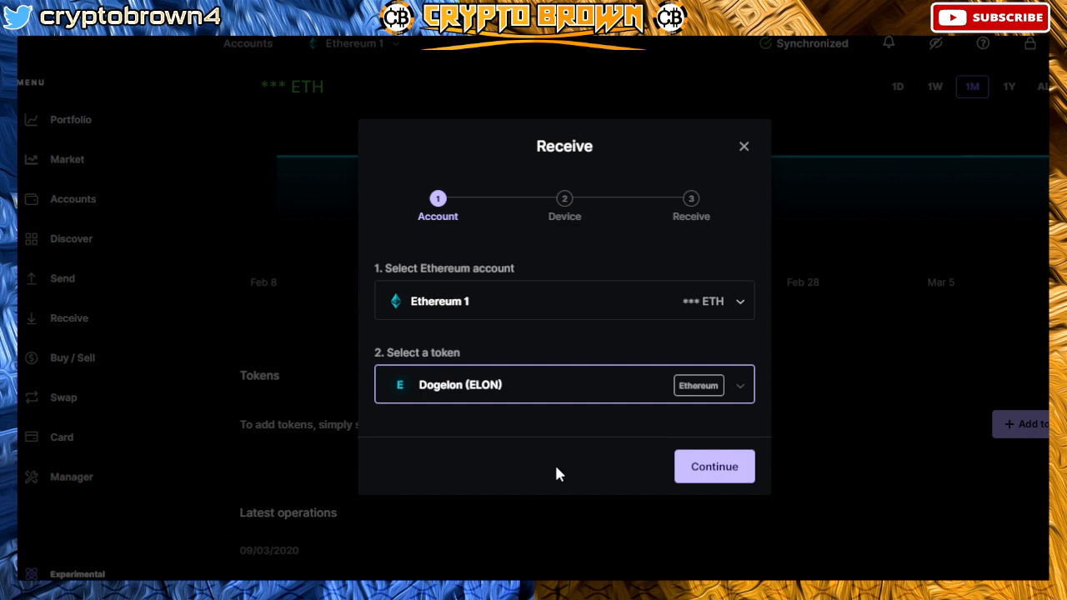
{"action": "mouse_move", "coordinate": [567, 438]}
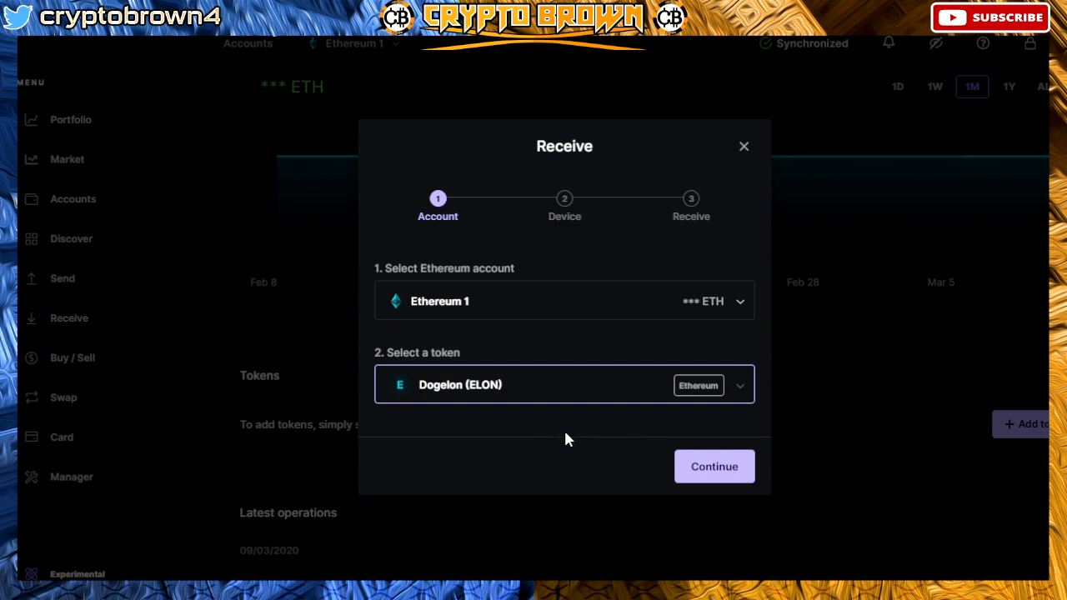
{"action": "mouse_move", "coordinate": [678, 459]}
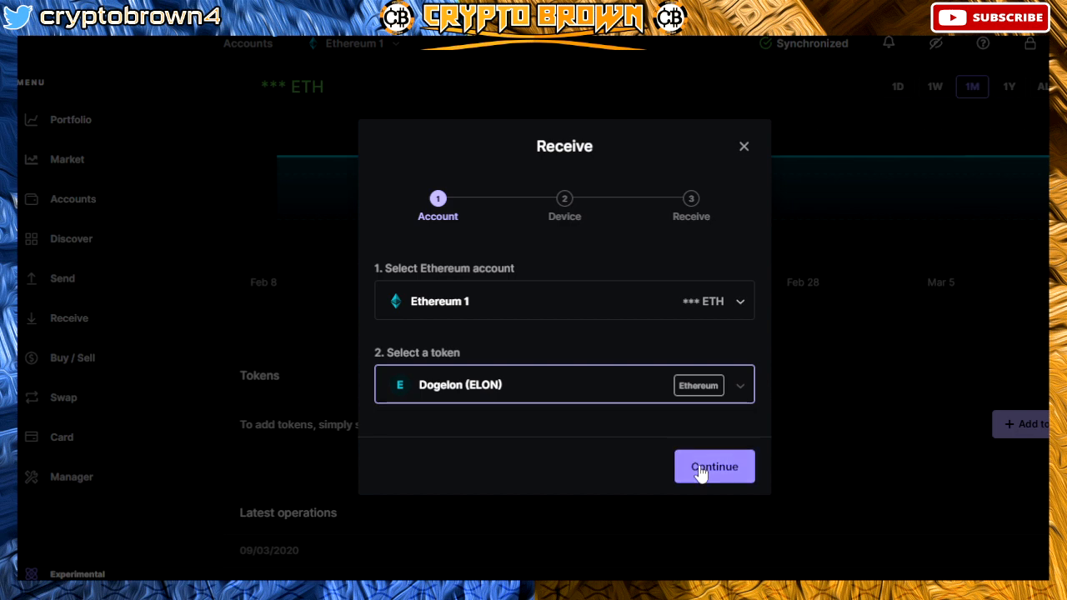
{"action": "left_click", "coordinate": [714, 466]}
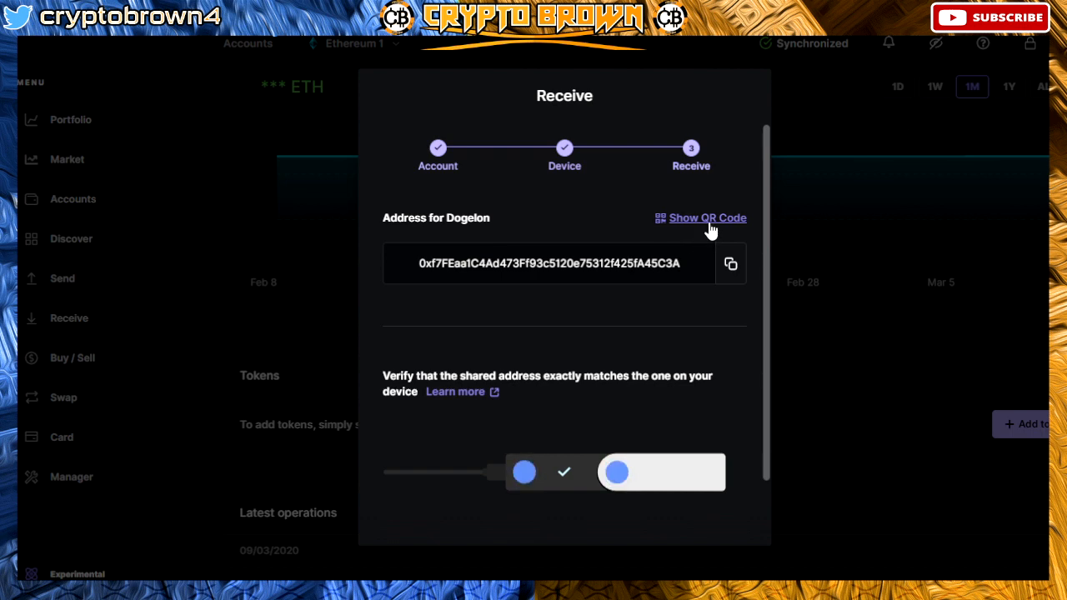
Step: Display the verified Dogelon receiving address as a QR code
{"action": "left_click", "coordinate": [707, 218]}
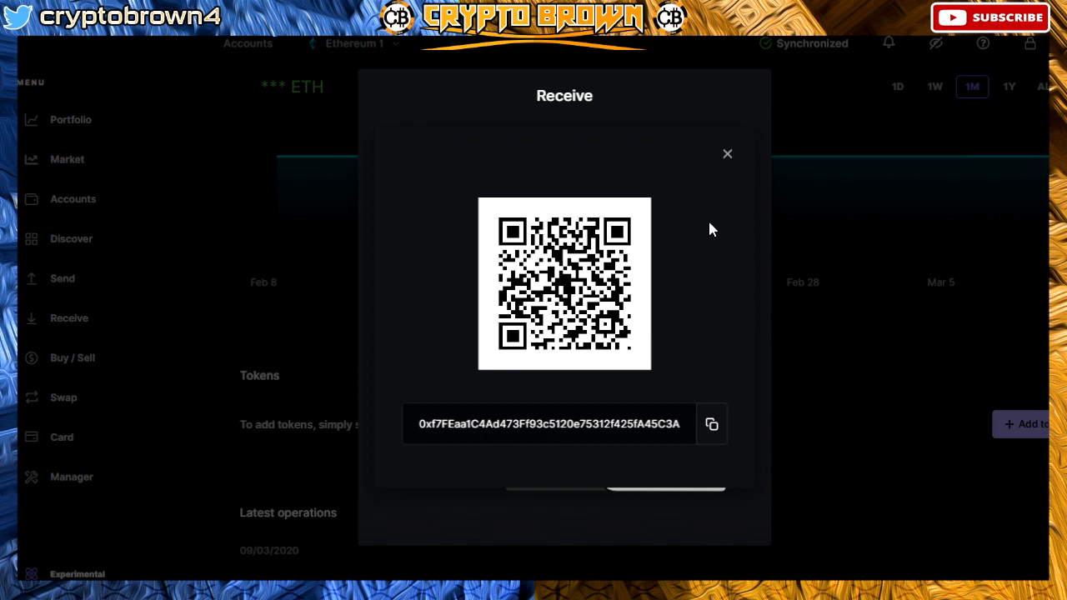
{"action": "mouse_move", "coordinate": [727, 154]}
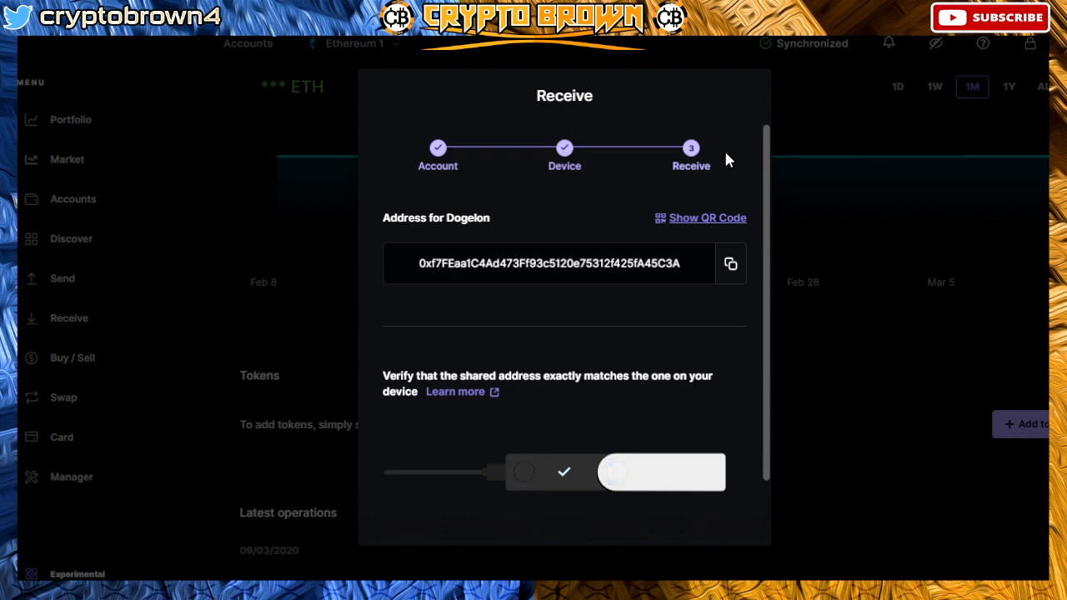
{"action": "mouse_move", "coordinate": [898, 429]}
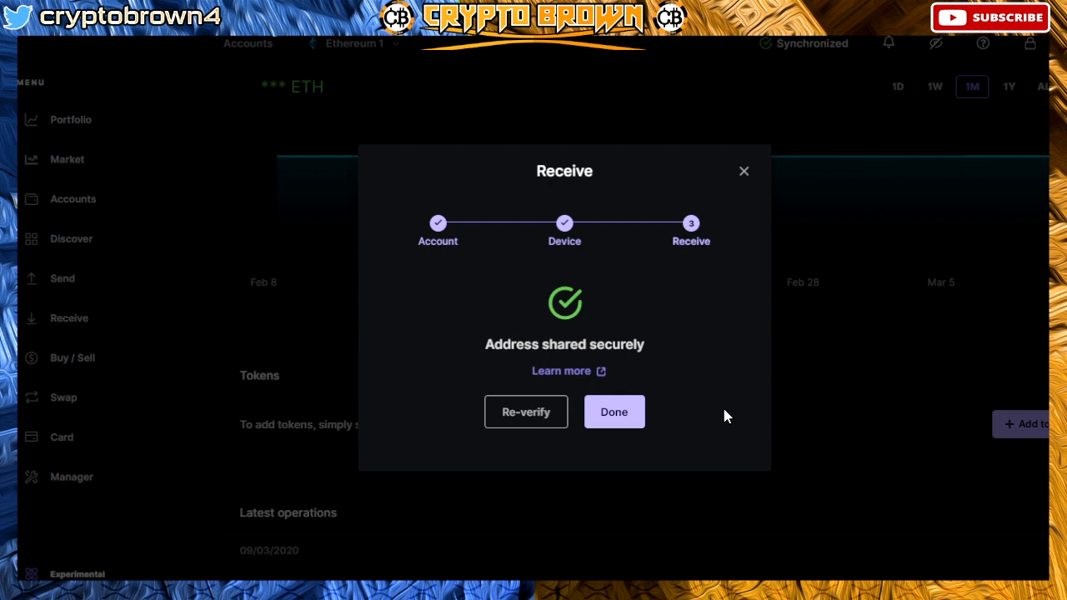
Step: Close the Receive dialog with Done after 'Address shared securely' appears
{"action": "left_click", "coordinate": [613, 411]}
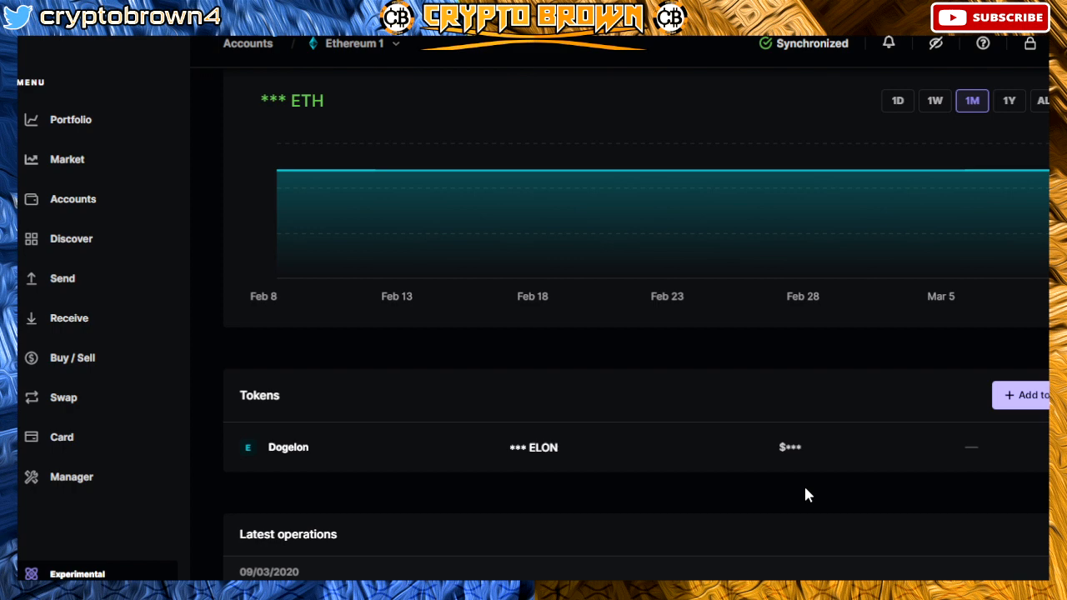
{"action": "mouse_move", "coordinate": [700, 469]}
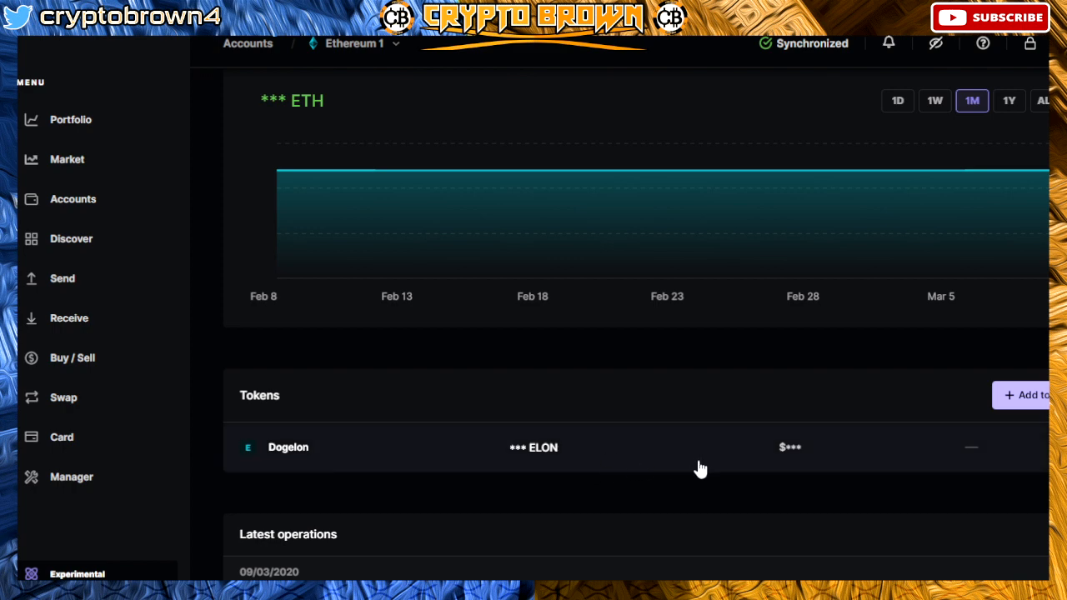
{"action": "mouse_move", "coordinate": [542, 463]}
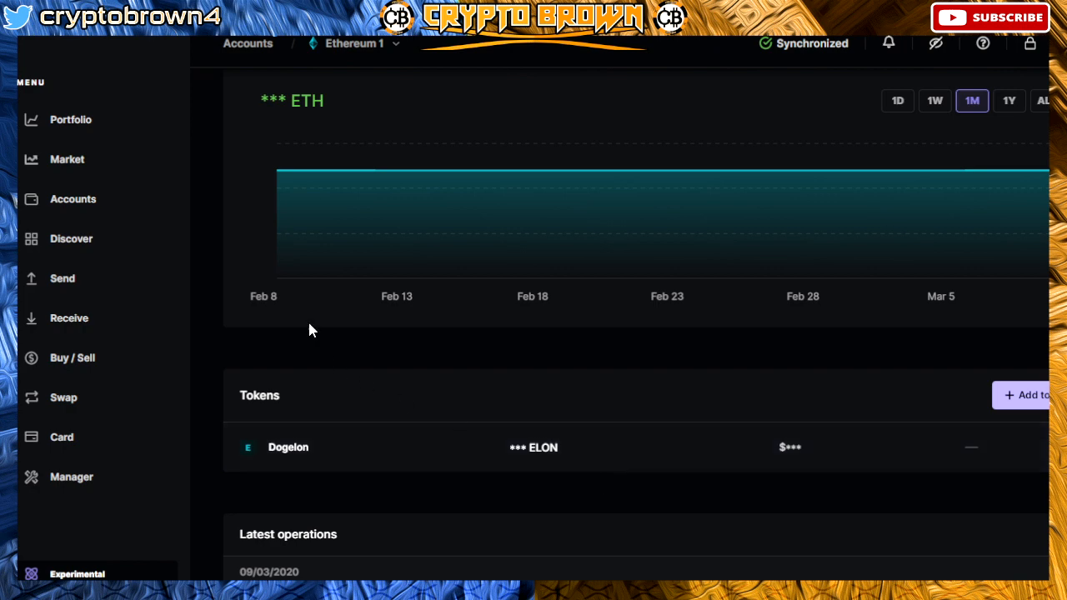
{"action": "mouse_move", "coordinate": [220, 270]}
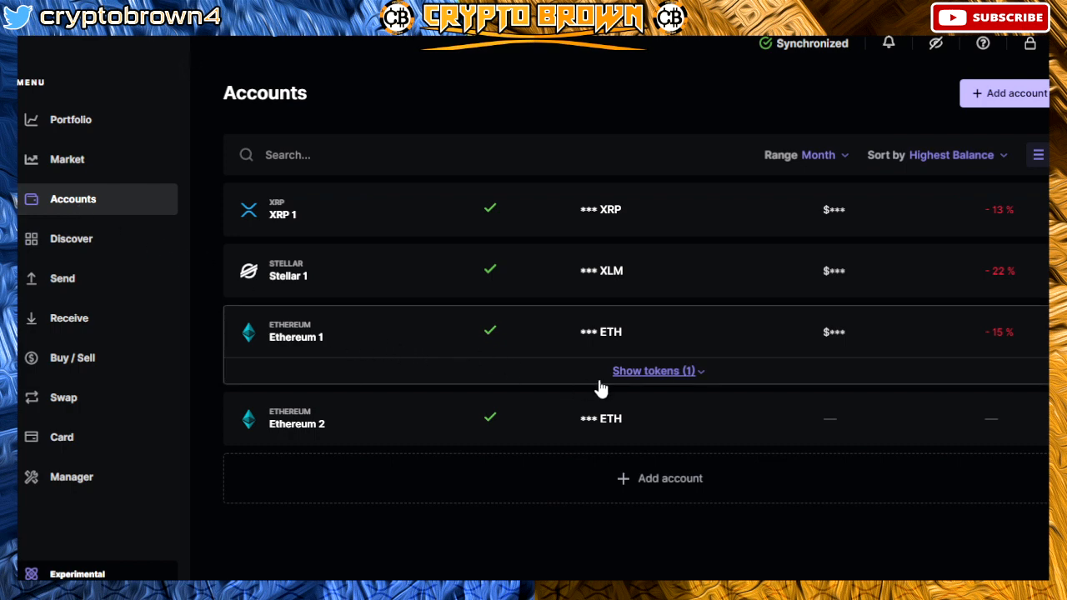
Step: Expand 'Show tokens (1)' to reveal Dogelon, then start loading Manager
{"action": "left_click", "coordinate": [653, 370]}
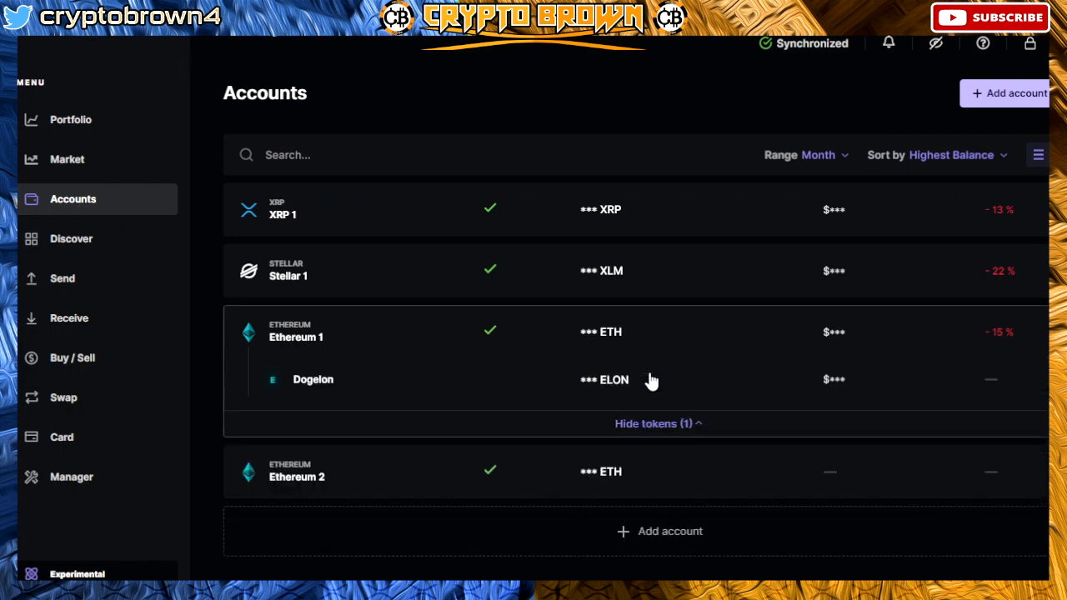
{"action": "mouse_move", "coordinate": [371, 397]}
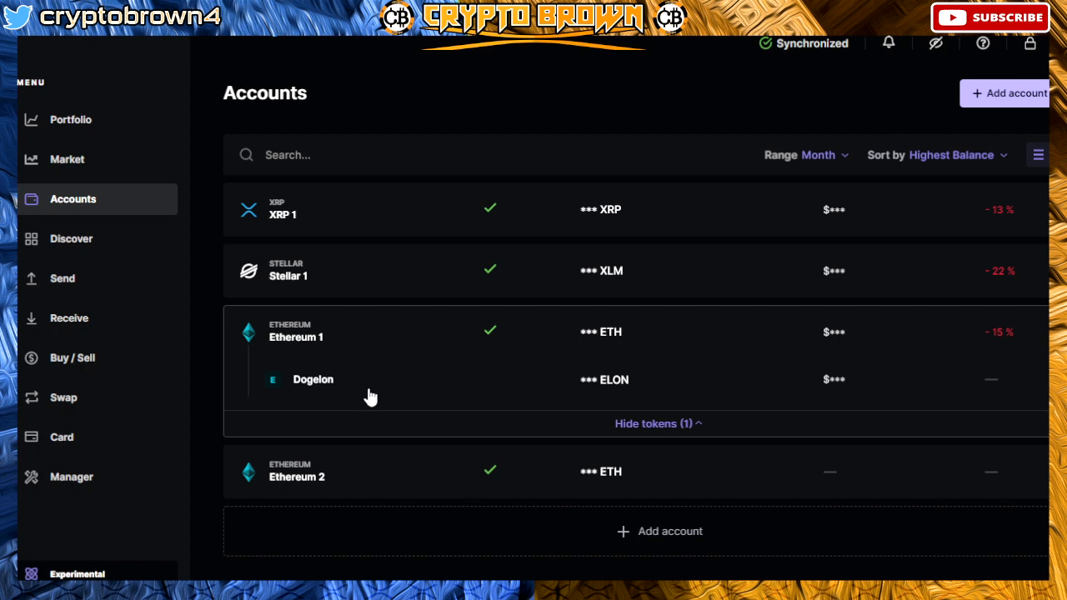
{"action": "mouse_move", "coordinate": [611, 406]}
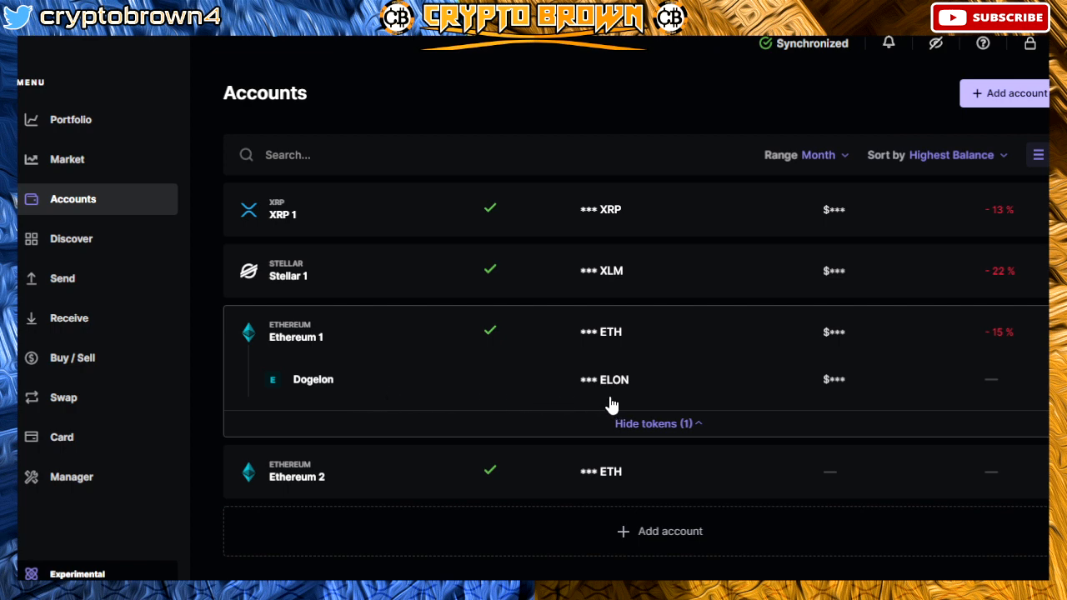
{"action": "mouse_move", "coordinate": [583, 402]}
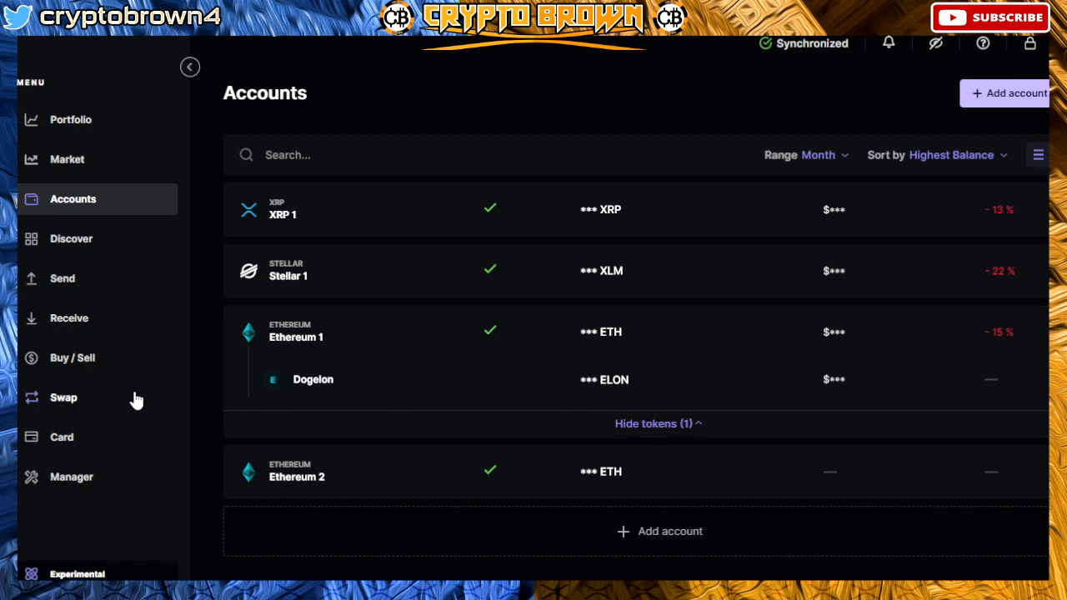
{"action": "mouse_move", "coordinate": [79, 482]}
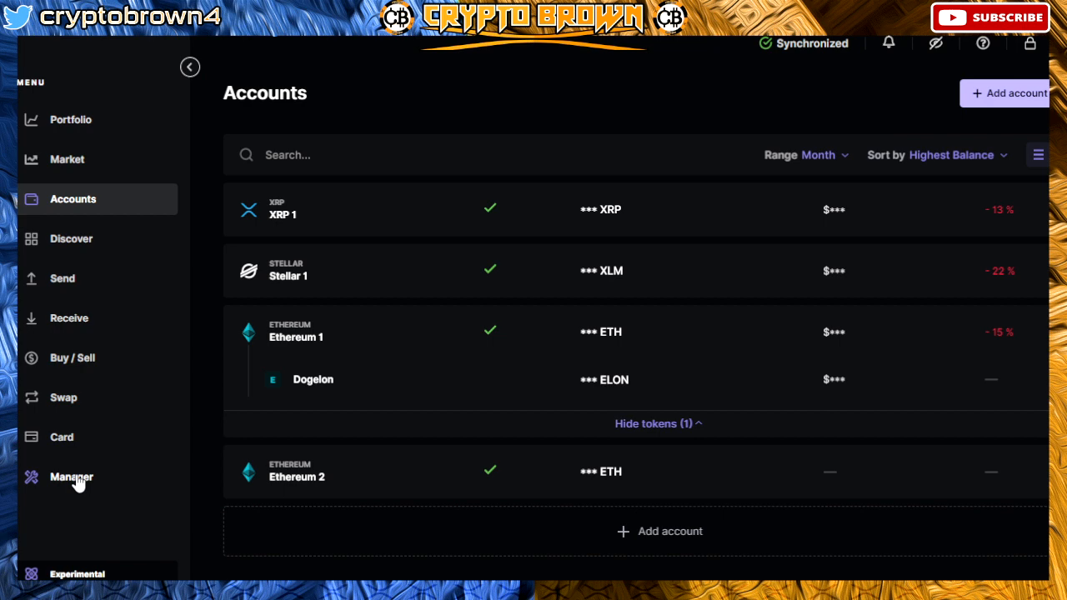
{"action": "left_click", "coordinate": [71, 477]}
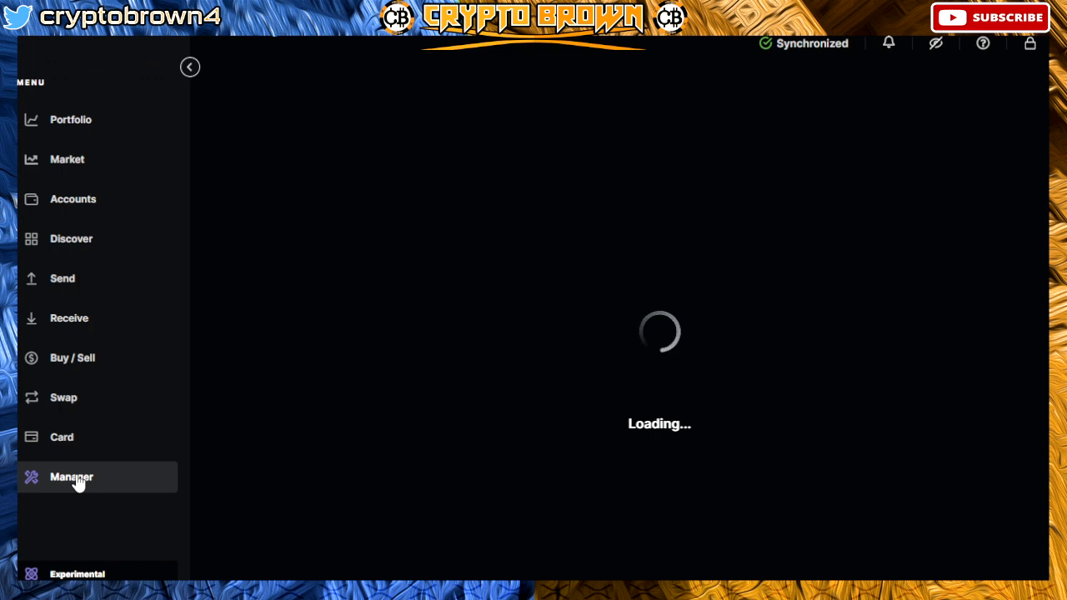
Step: Reopen Manager and scroll the Nano X app catalog, showing Cardano ADA installed
{"action": "left_click", "coordinate": [71, 477]}
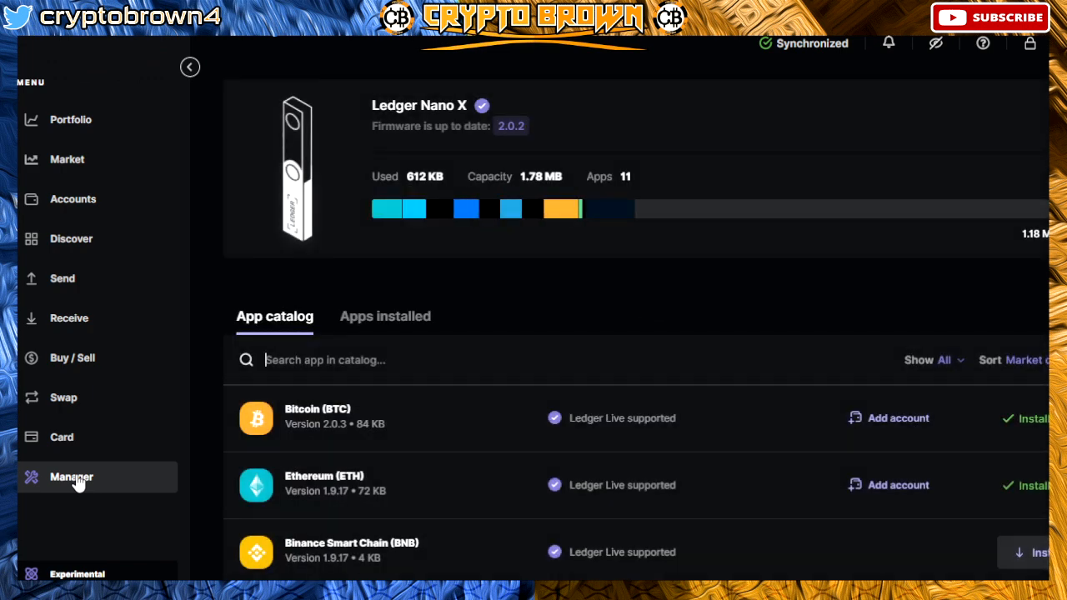
{"action": "mouse_move", "coordinate": [780, 210]}
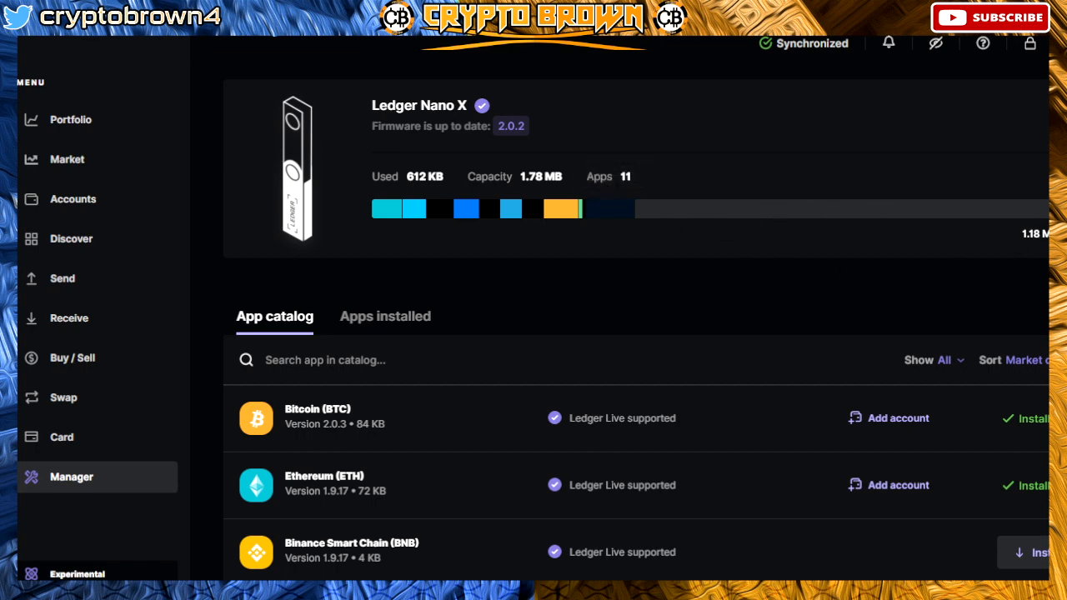
{"action": "scroll", "scroll_direction": "down", "scroll_amount": 3}
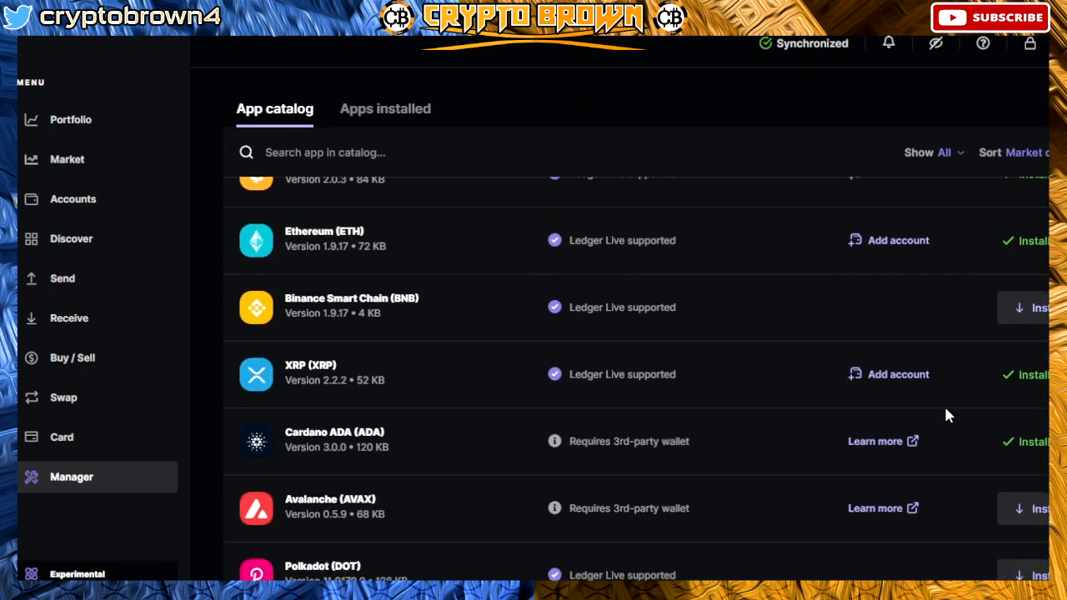
{"action": "mouse_move", "coordinate": [455, 450]}
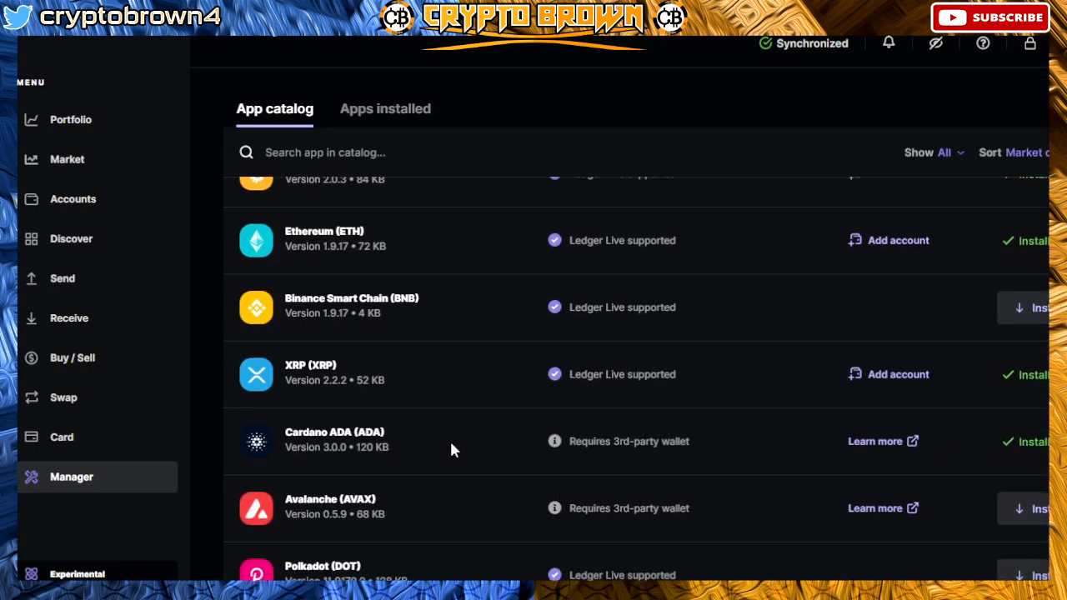